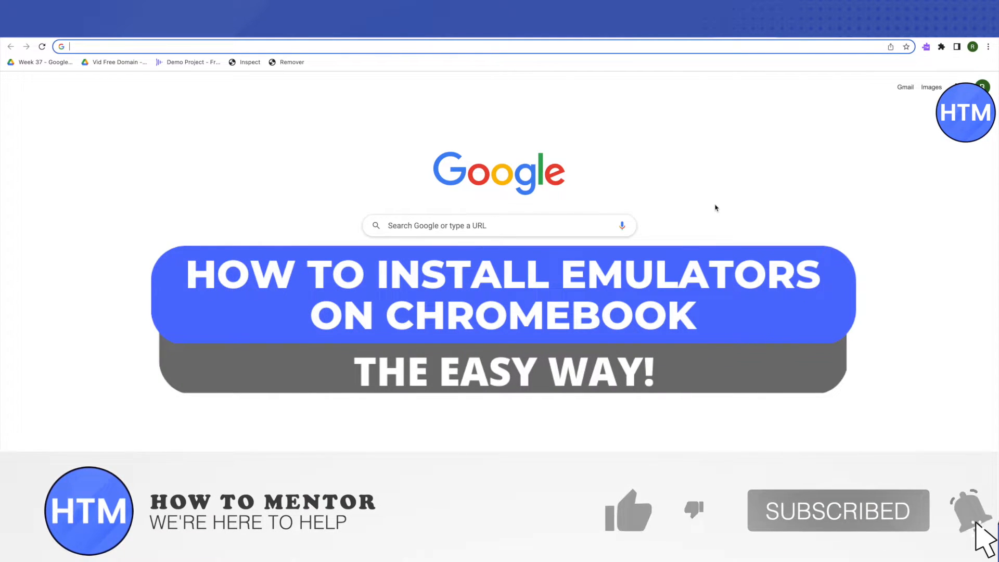
Search 'bluestacks x' and reach the BlueStacks X game center listings.
click(628, 510)
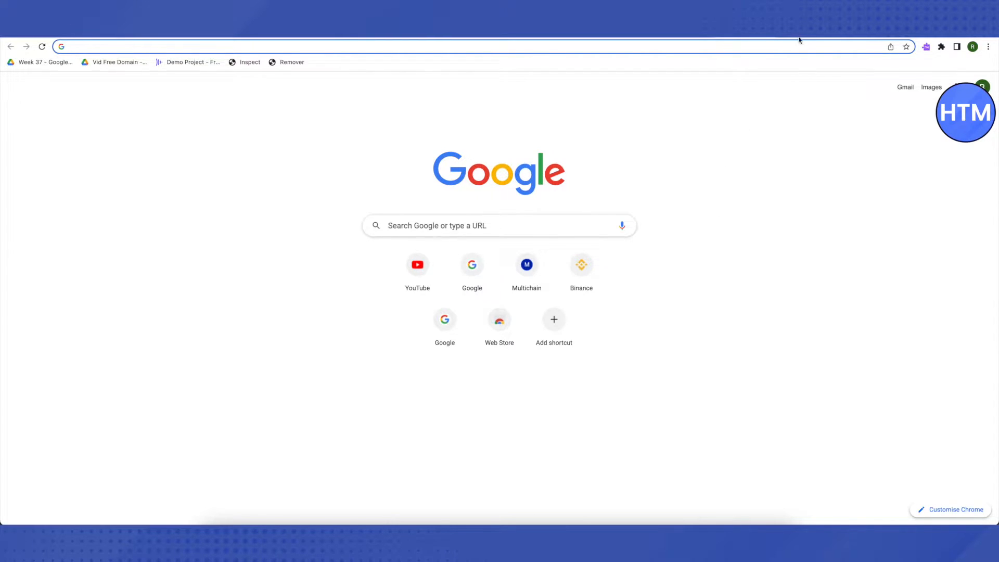
text(bluestacks x)
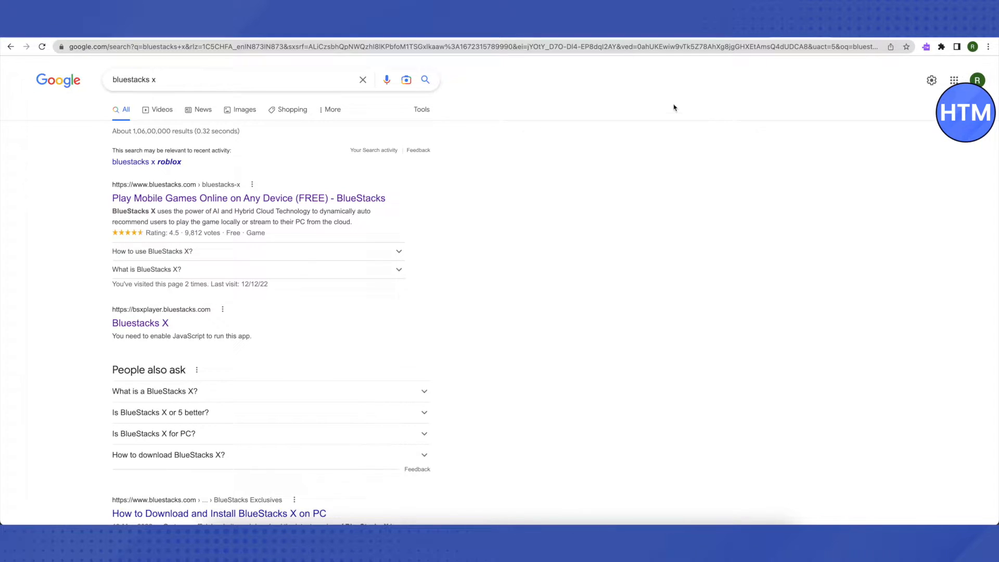
scroll(down, 3)
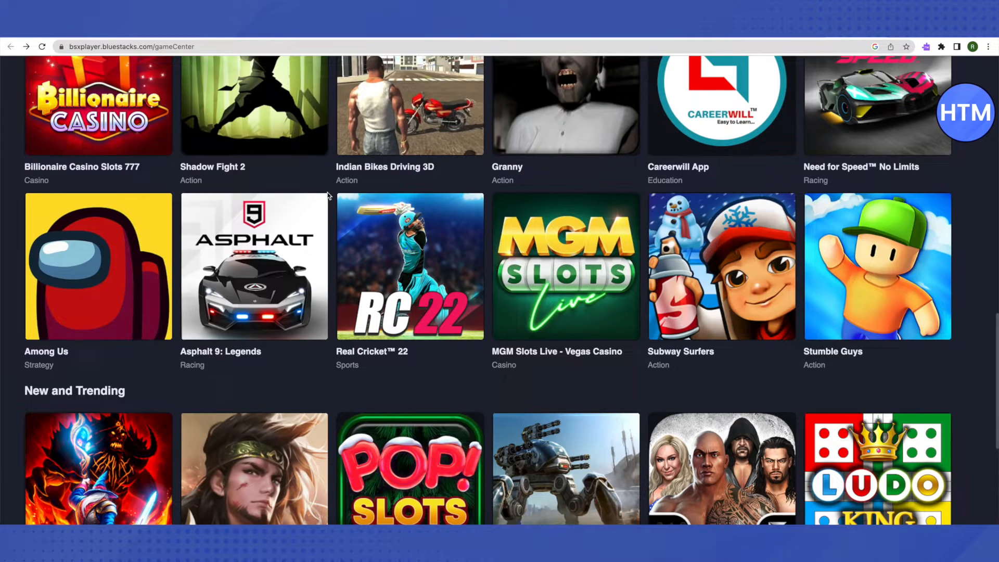
Browse the BlueStacks X collections and must-play games, then minimize the Notes window.
scroll(up, 3)
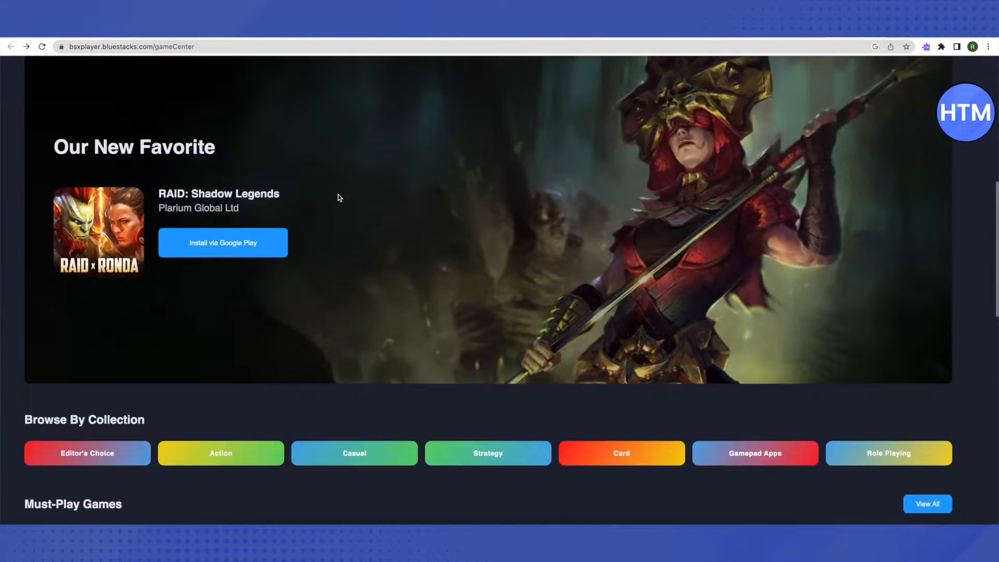
scroll(down, 3)
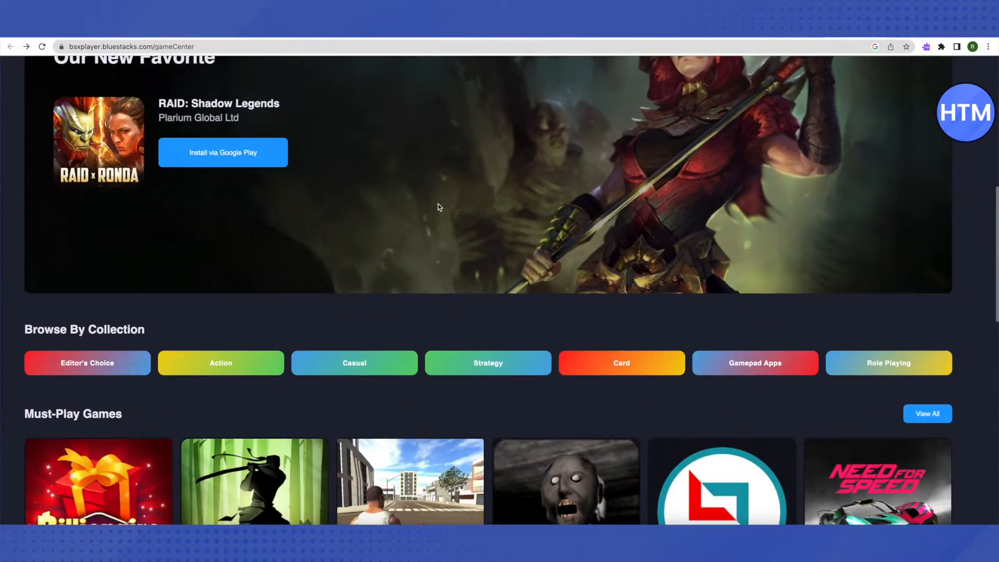
scroll(down, 3)
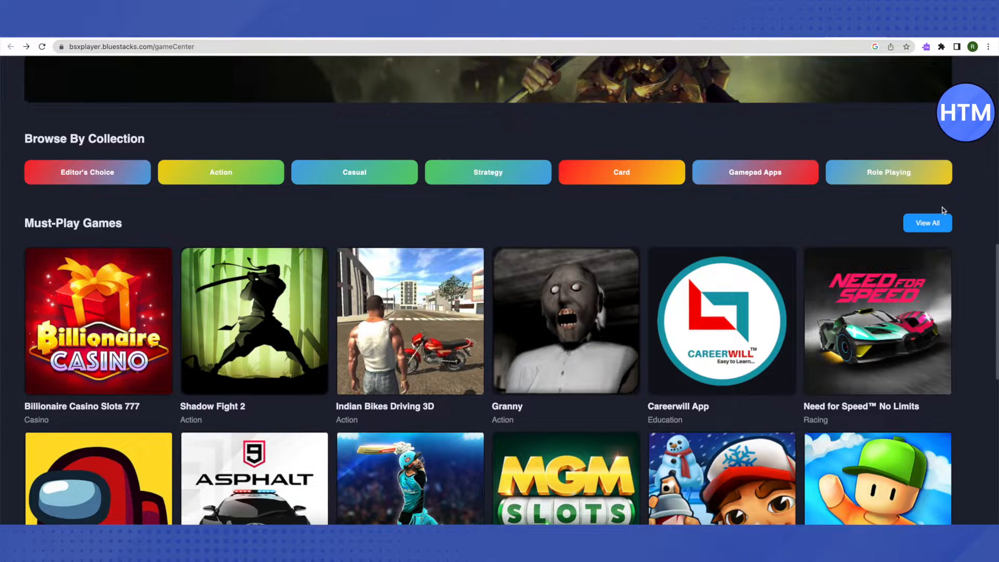
scroll(down, 3)
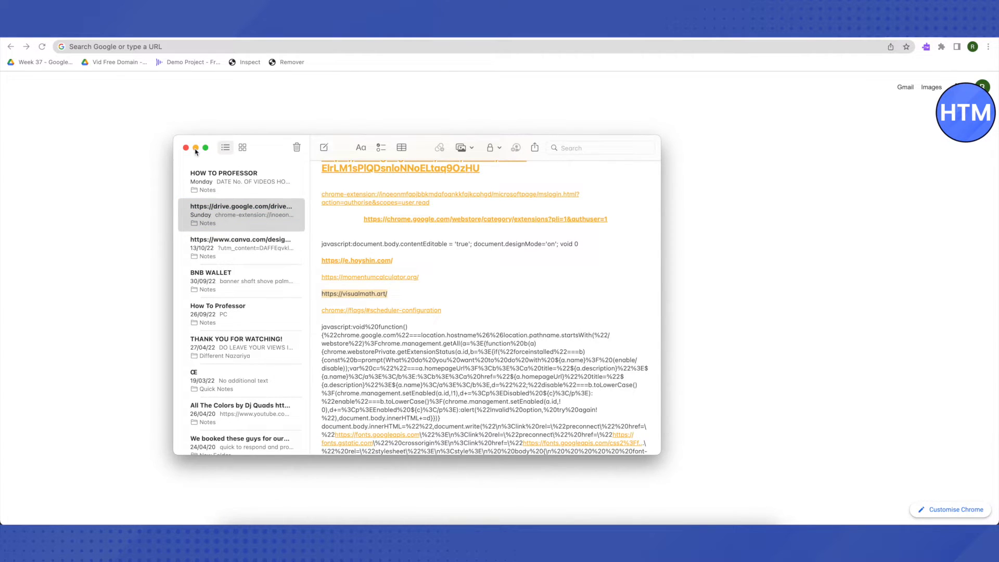
click(115, 46)
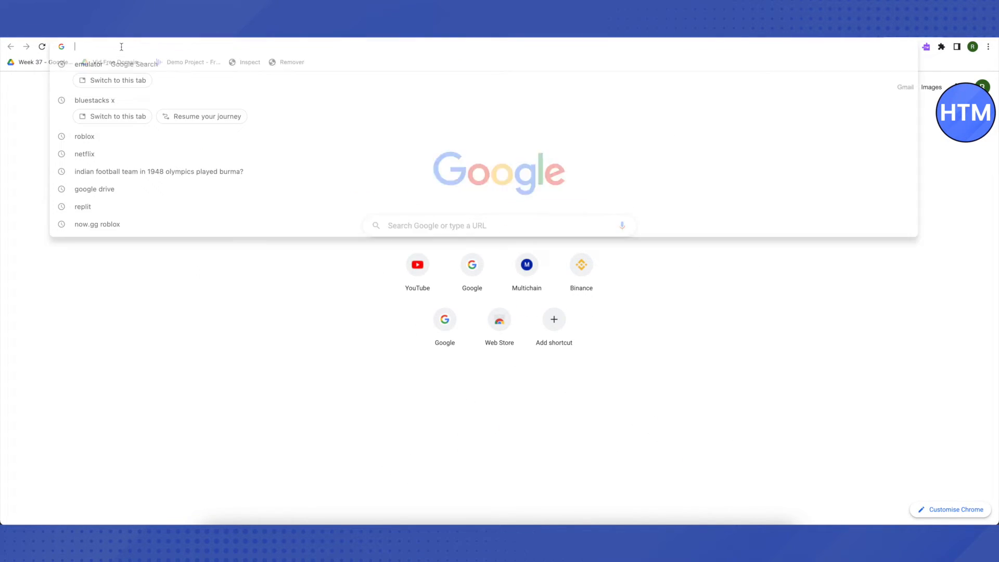
text(visualmath.art)
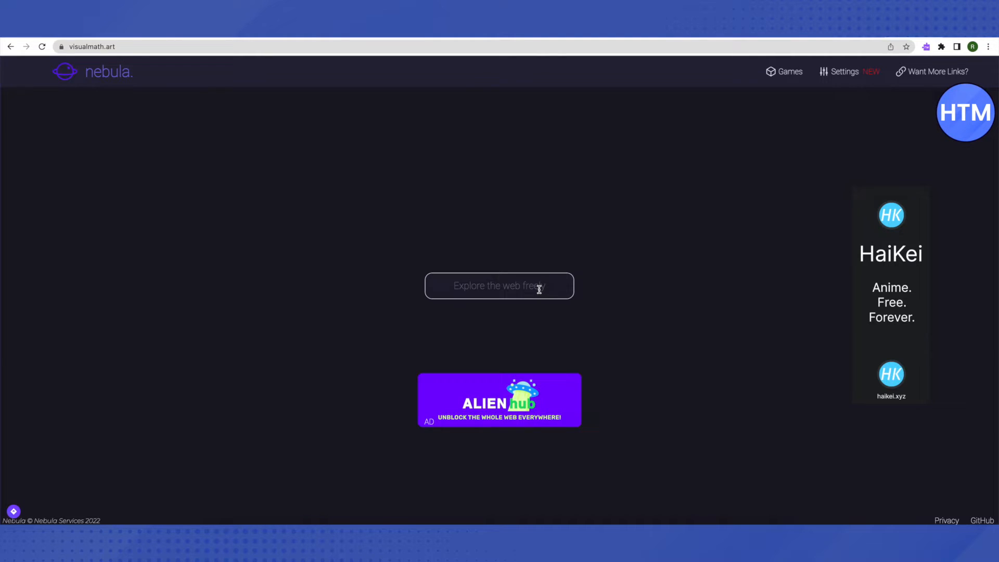
Search 'discord' in Nebula's 'Explore the web freely' box.
click(500, 286)
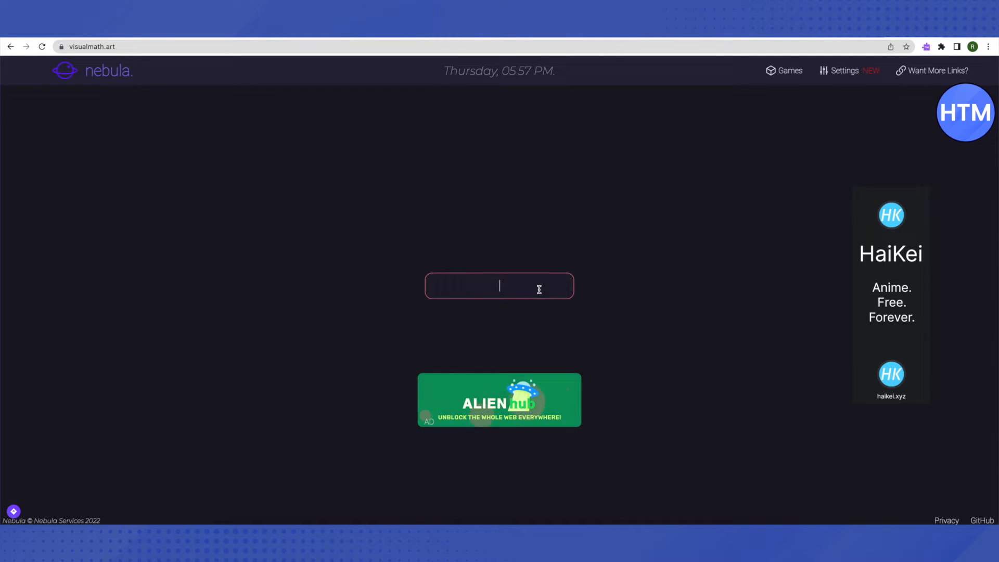
text(d)
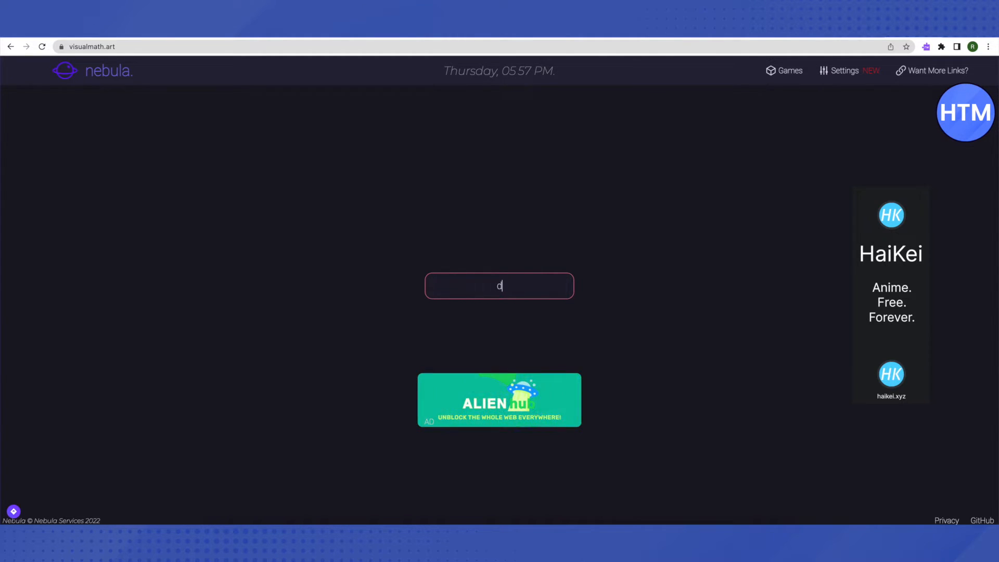
text(discord)
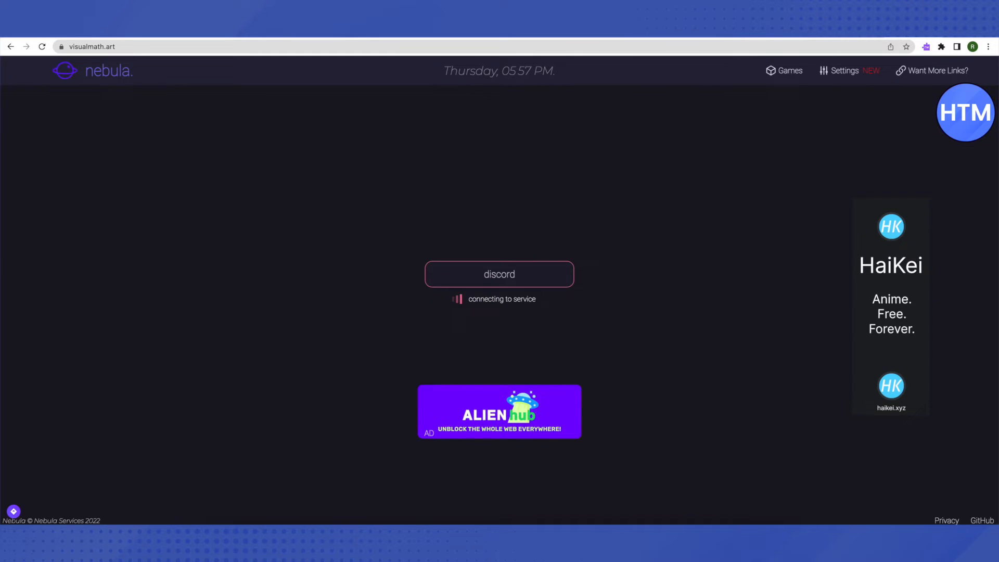
click(499, 275)
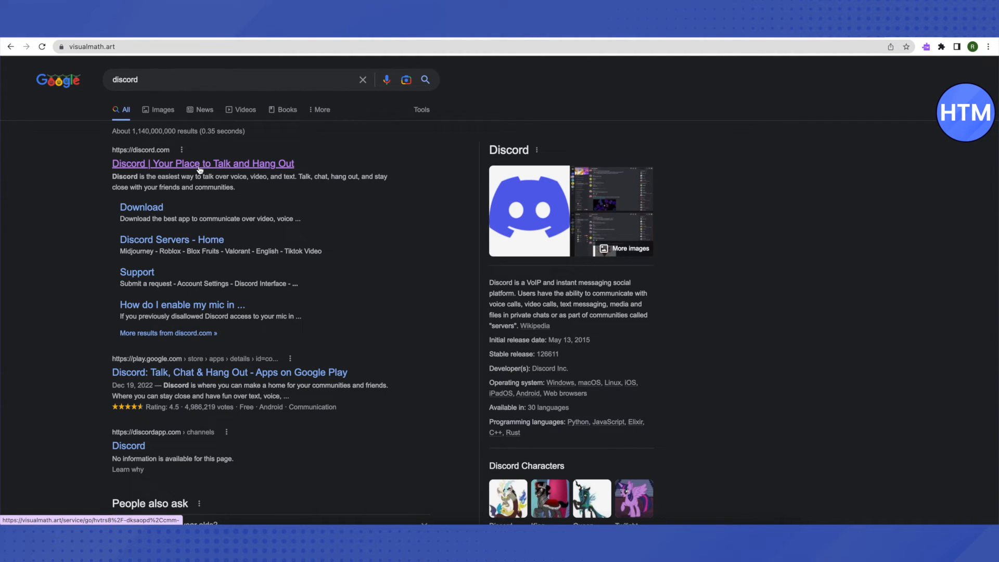
Open the 'Discord | Your Place to Talk and Hang Out' result.
click(202, 162)
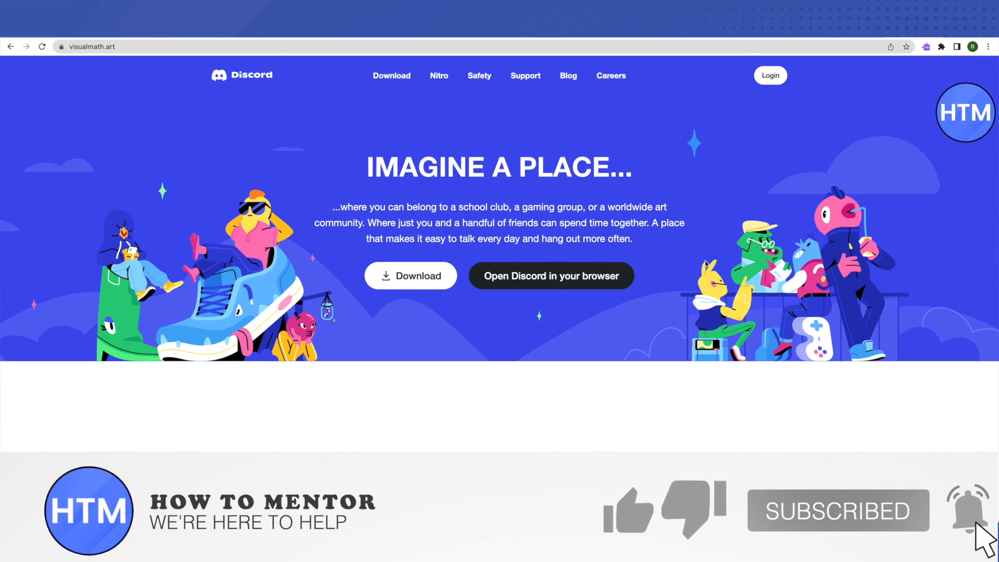
click(628, 510)
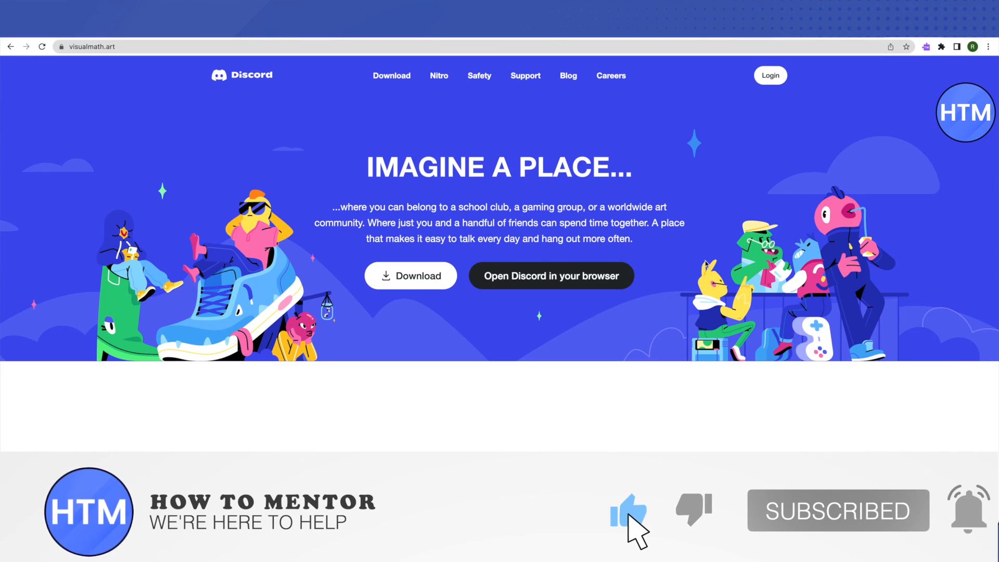